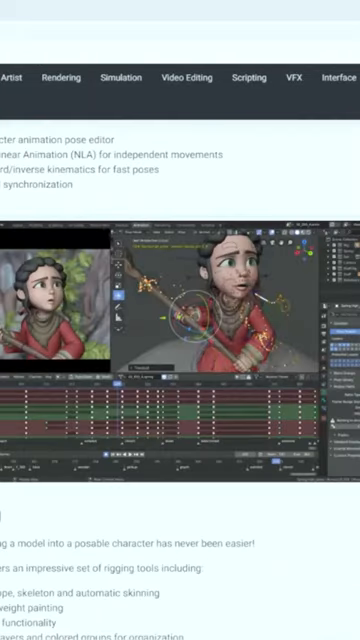
scroll(down, 3)
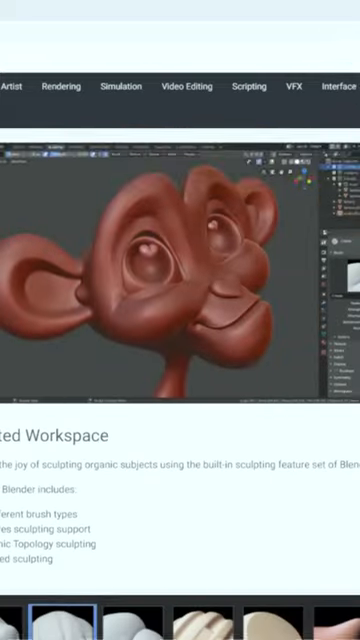